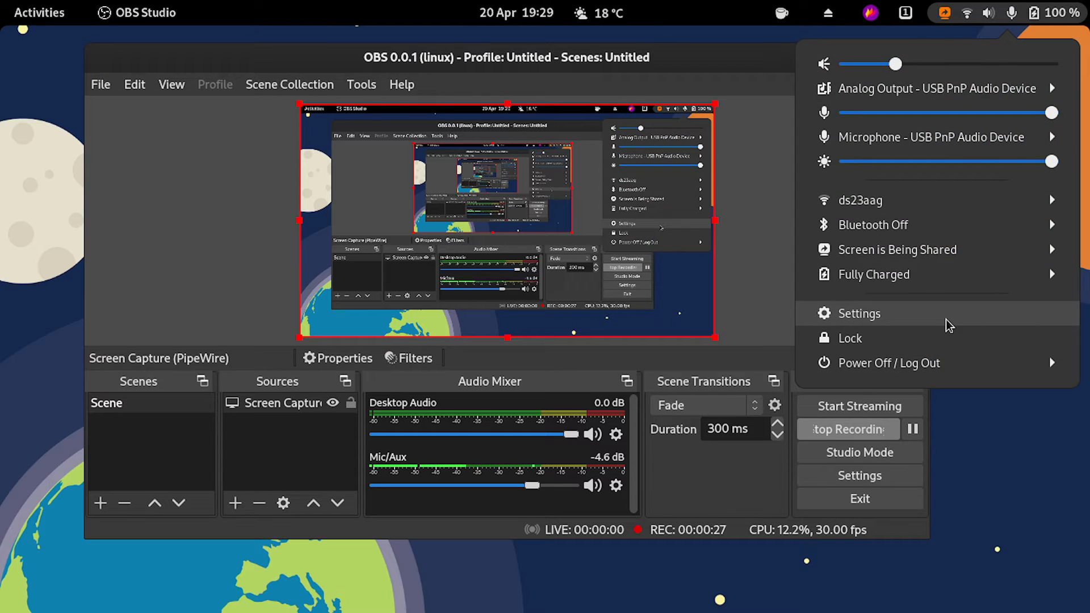
# Step: View GNOME Settings' About page confirming Fedora 34, GNOME 40.0.0 on Wayland
pyautogui.click(858, 313)
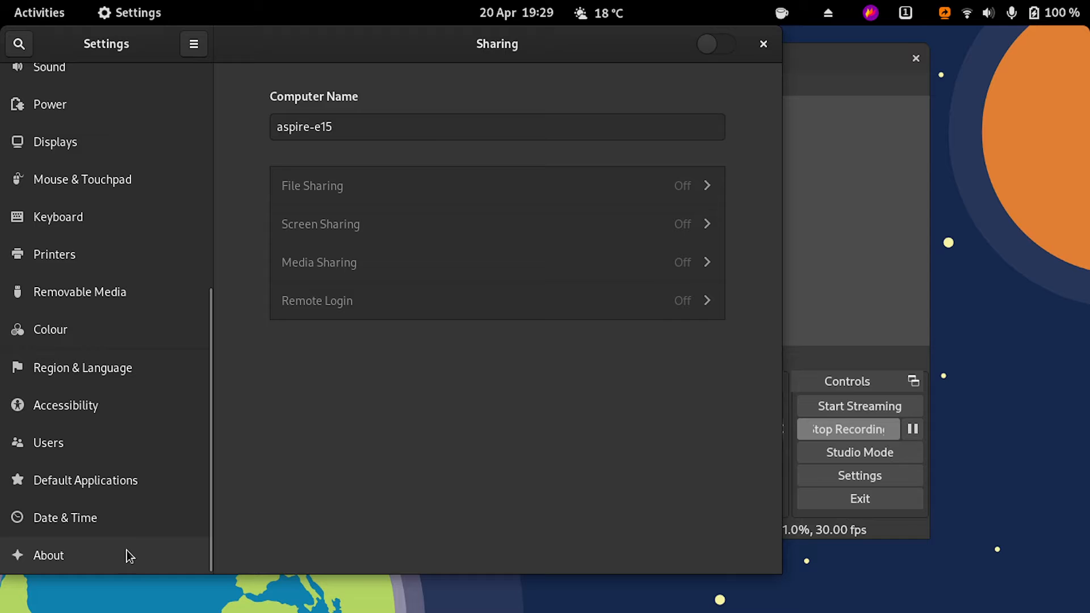
pyautogui.click(49, 555)
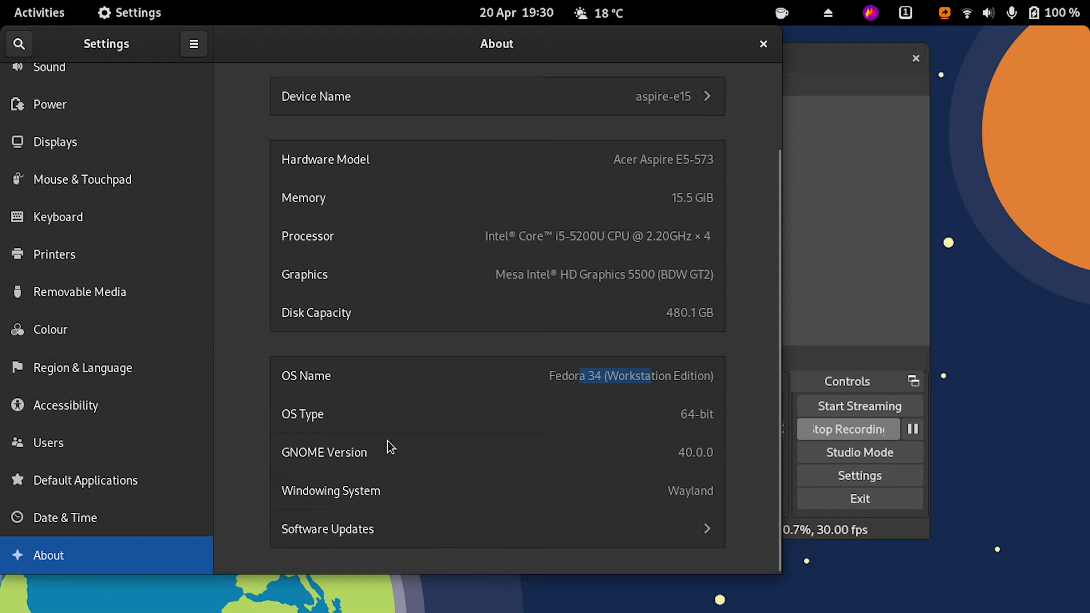
pyautogui.moveTo(665, 463)
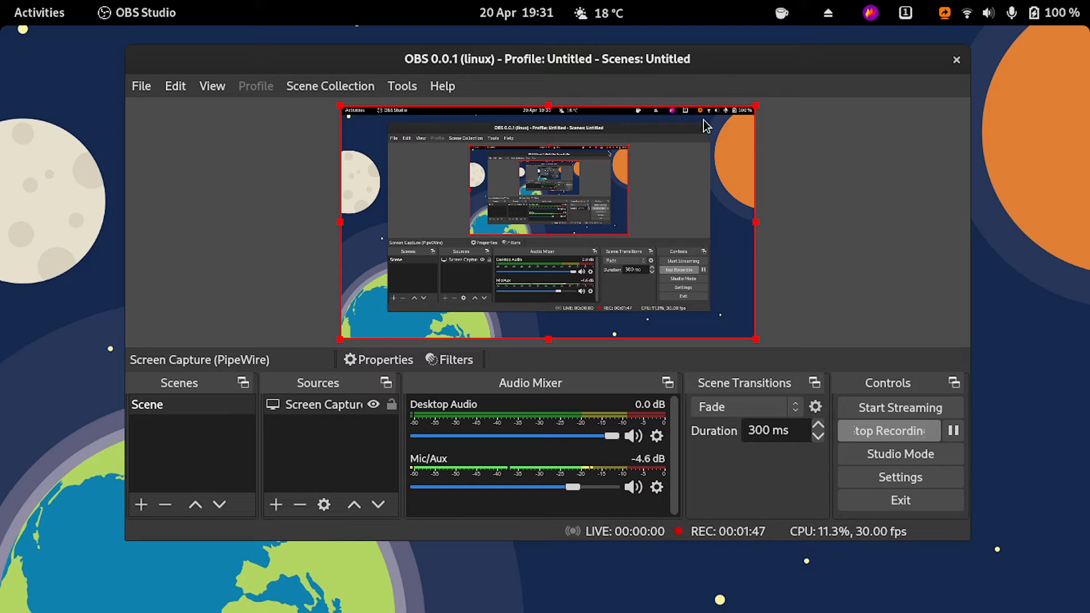
pyautogui.click(39, 13)
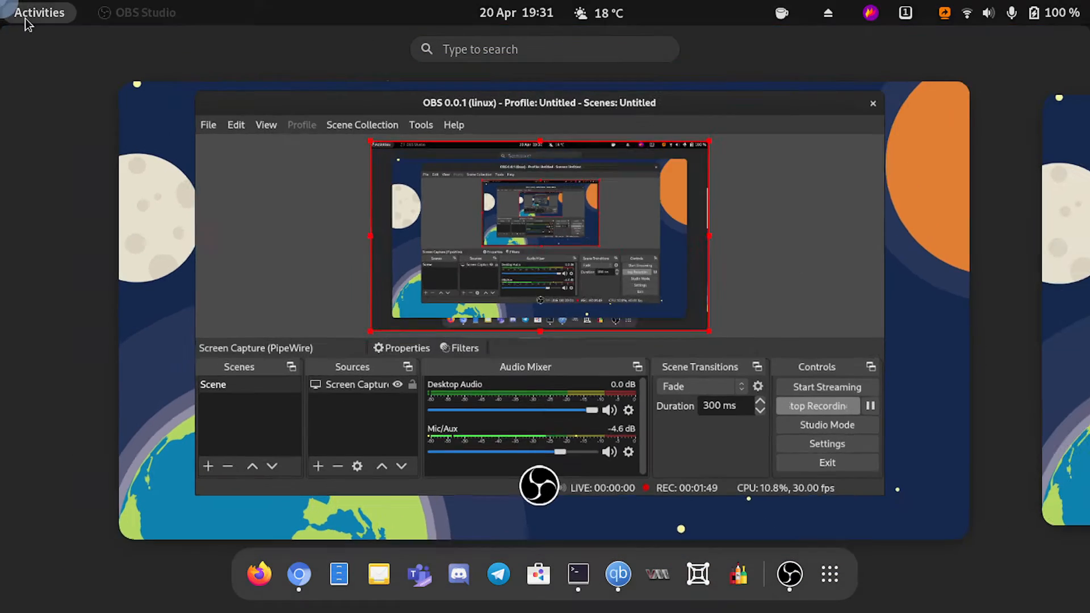
pyautogui.click(829, 573)
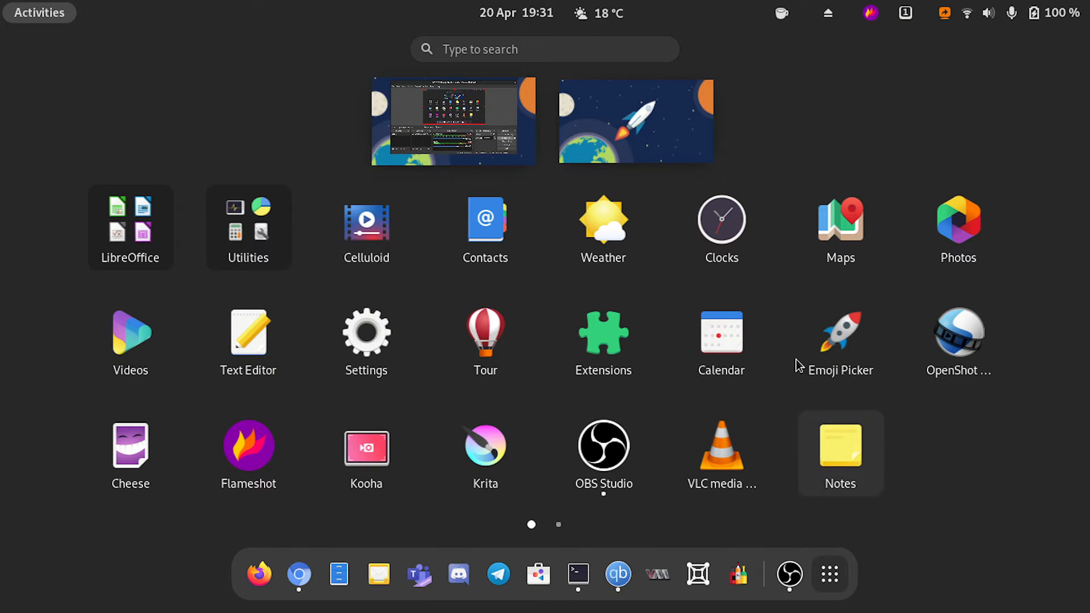
pyautogui.moveTo(248, 102)
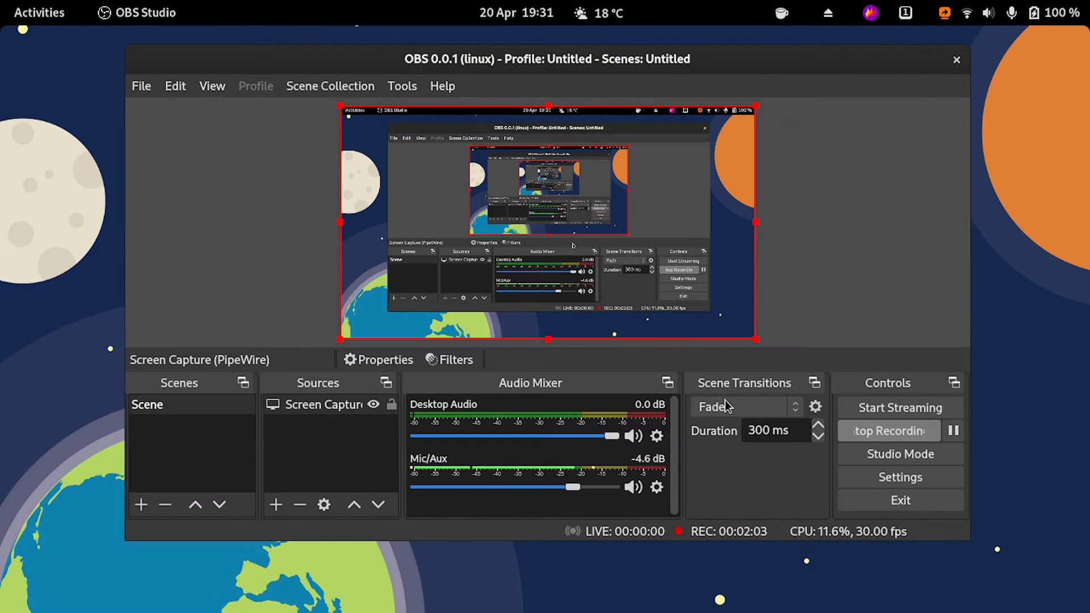
# Step: Show the Recording output settings: FFMPEG VAAPI encoder, H.264 at 8000 Kbps to mkv
pyautogui.click(899, 476)
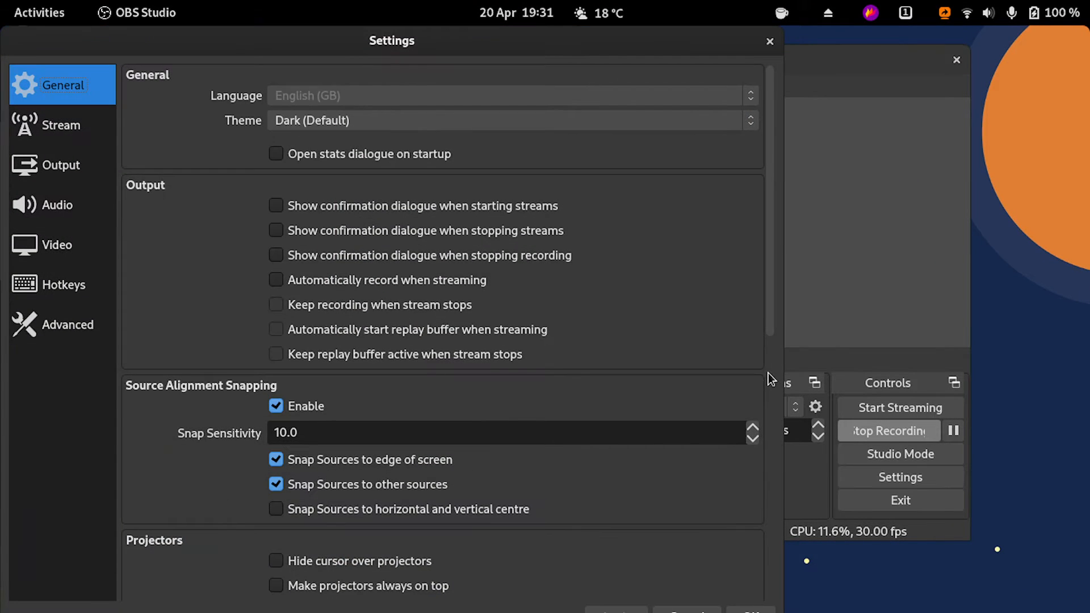
pyautogui.click(60, 164)
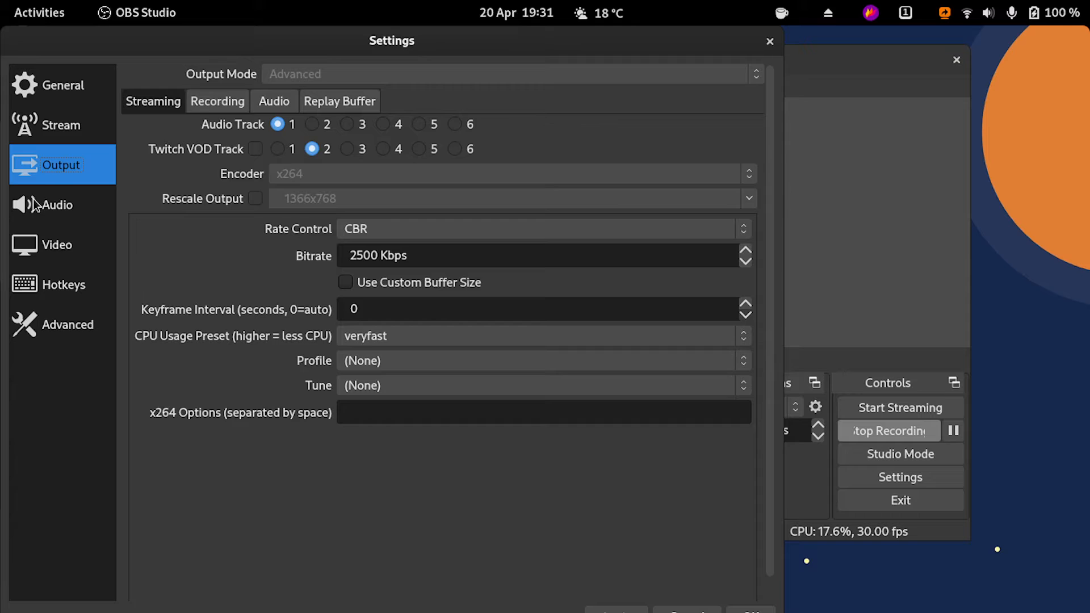
pyautogui.click(217, 101)
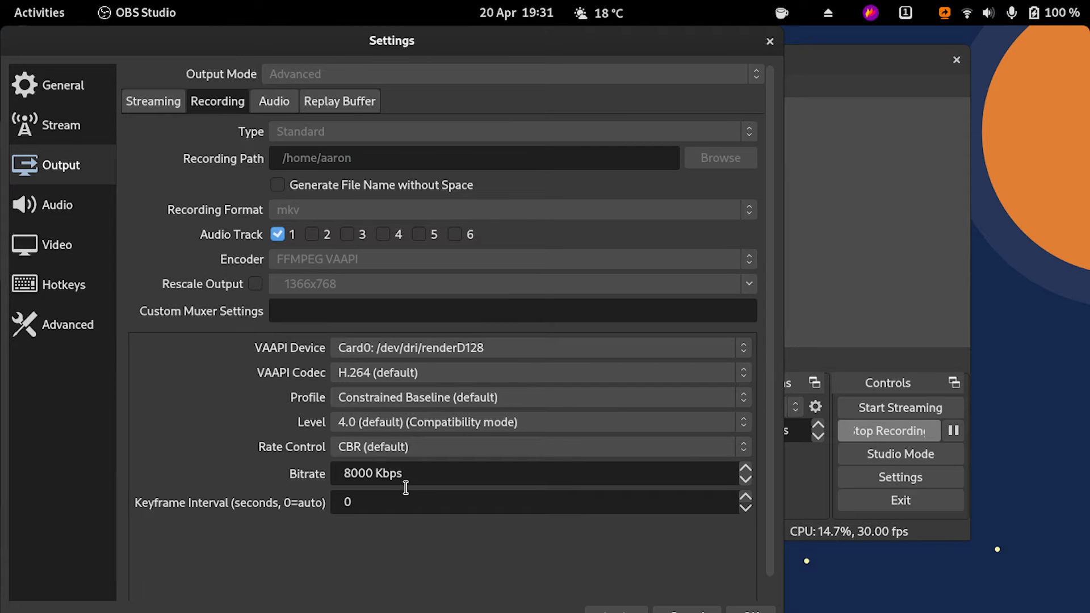
pyautogui.moveTo(419, 491)
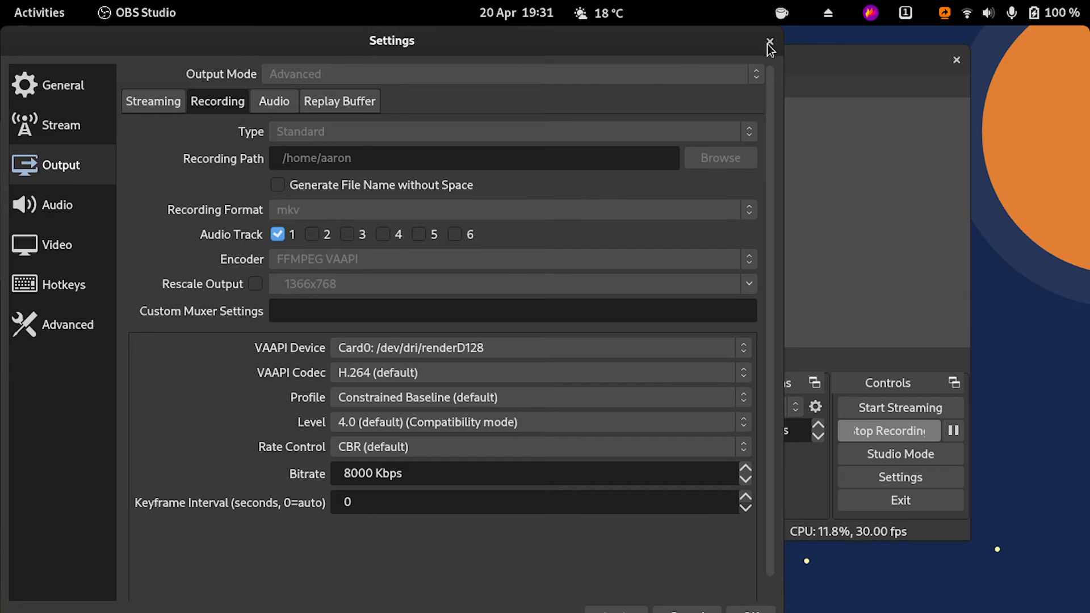
# Step: Close Settings and list the available source types, including PipeWire screen and window capture
pyautogui.click(769, 42)
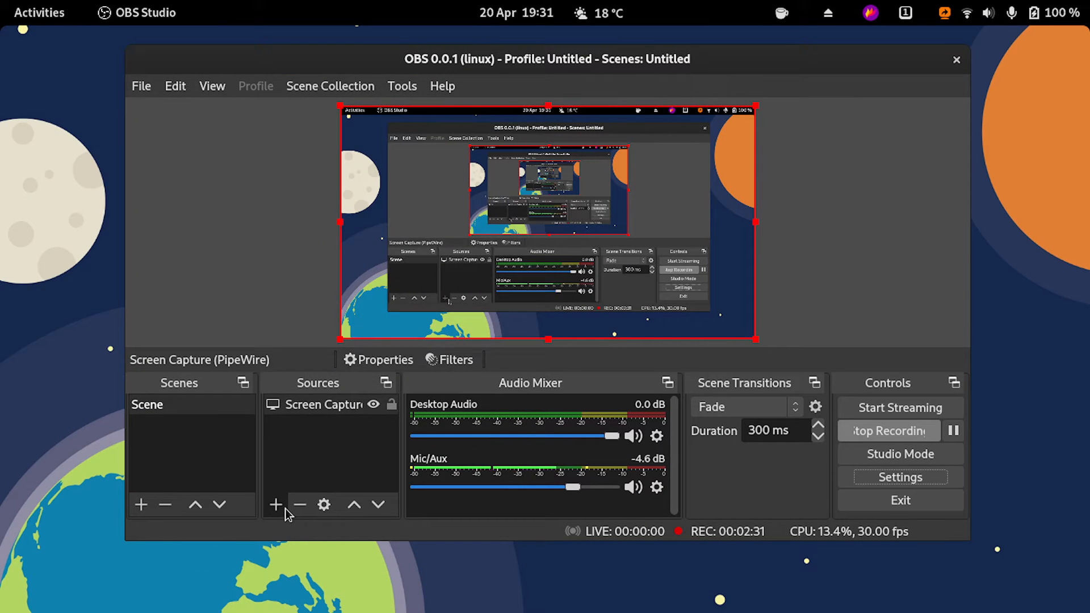
pyautogui.click(275, 503)
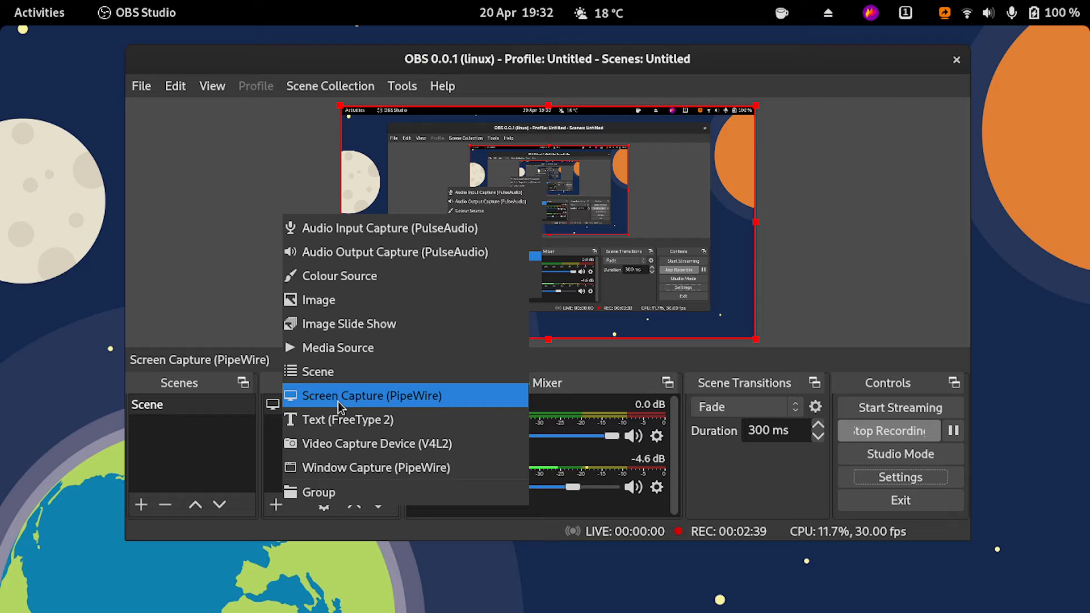
pyautogui.moveTo(320, 419)
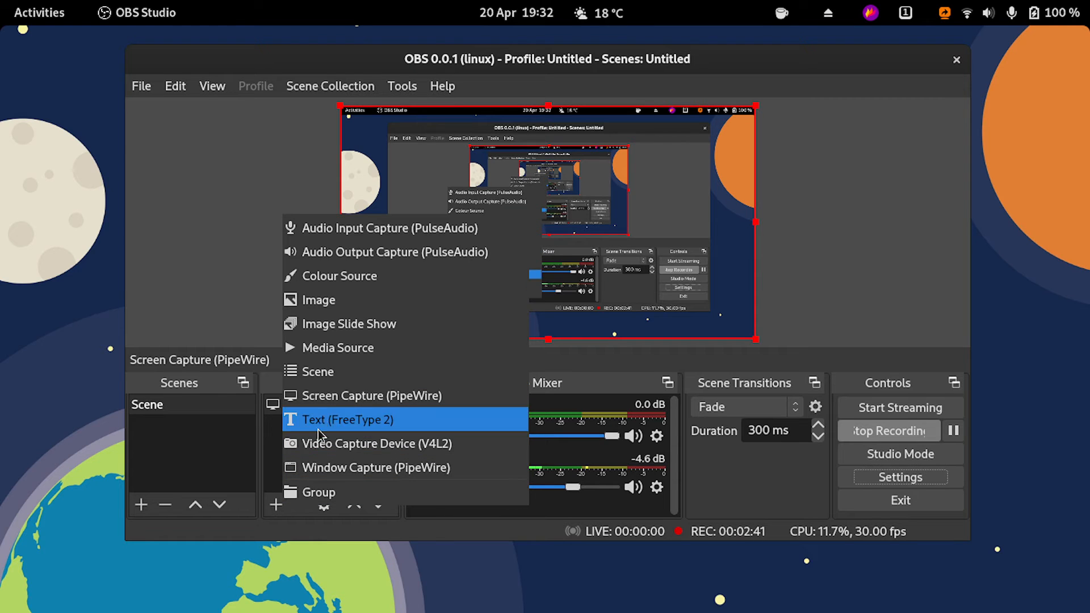
pyautogui.moveTo(414, 406)
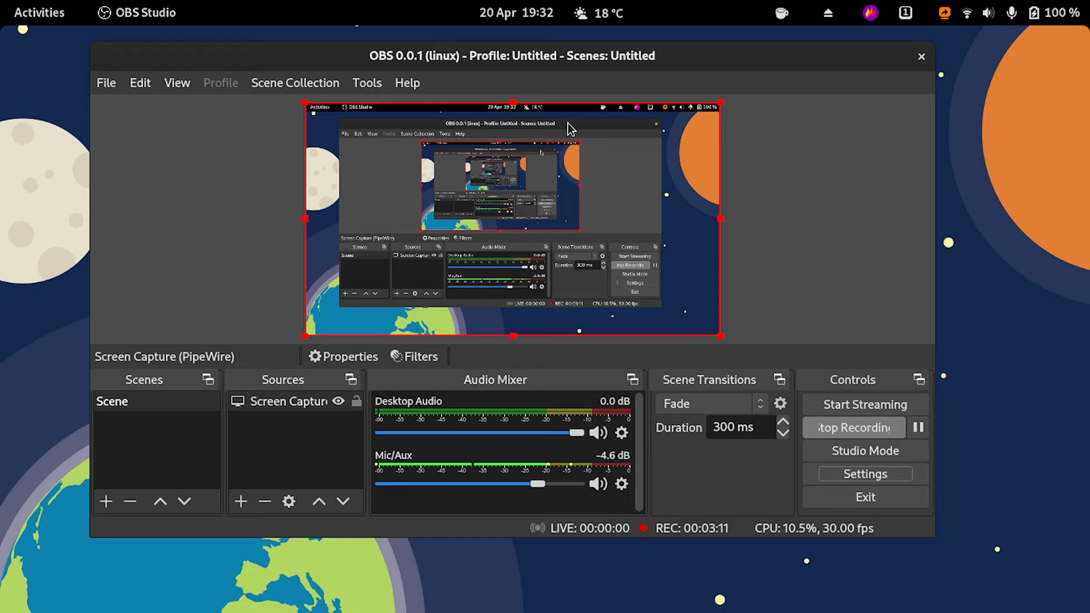
pyautogui.moveTo(671, 165)
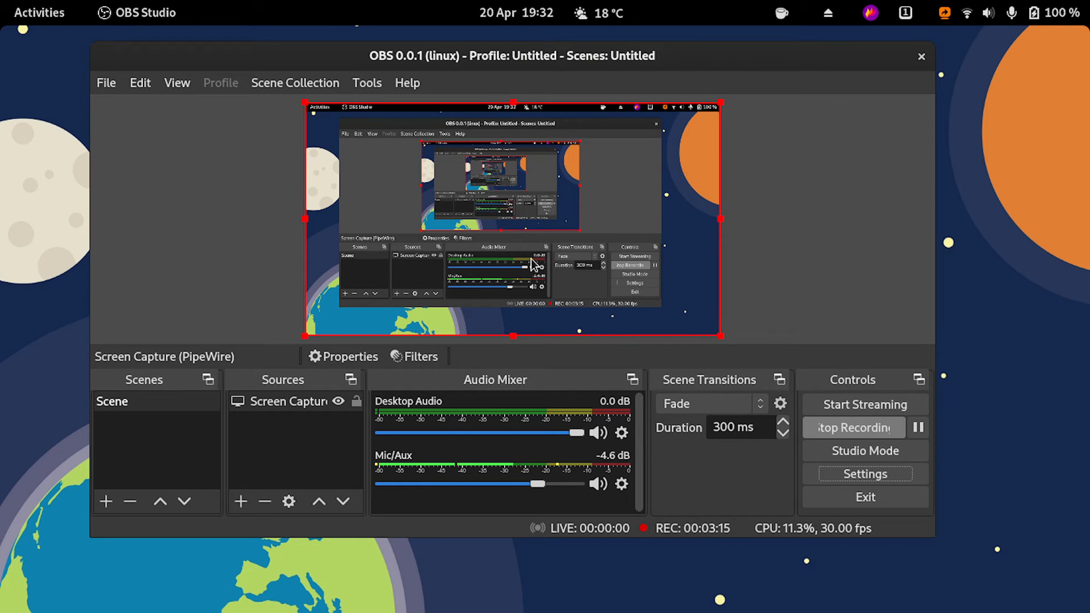
pyautogui.moveTo(610, 191)
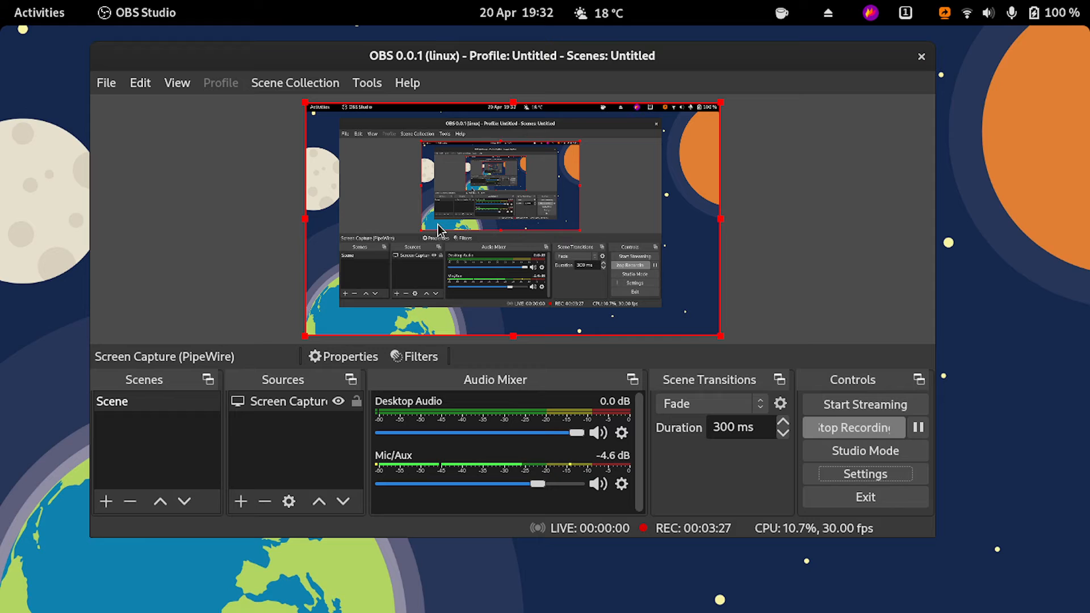
pyautogui.moveTo(436, 236)
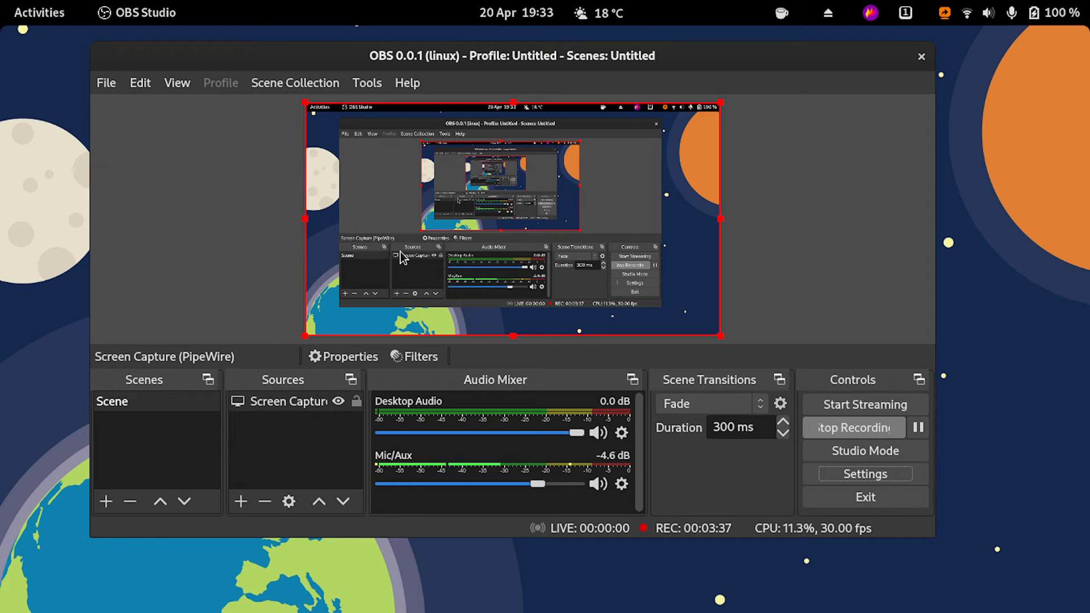
pyautogui.moveTo(373, 279)
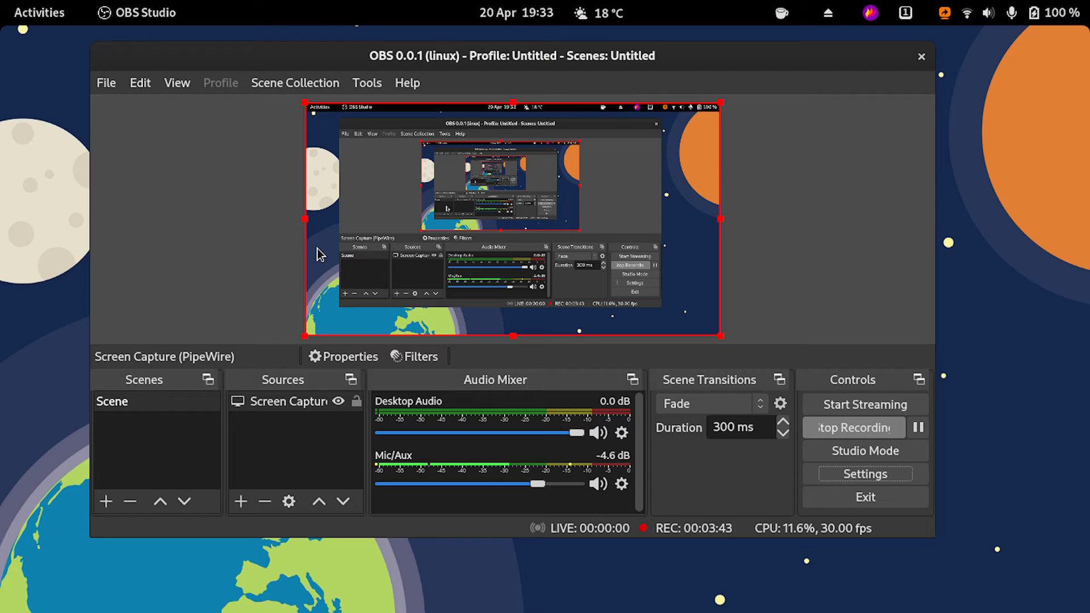
pyautogui.click(106, 82)
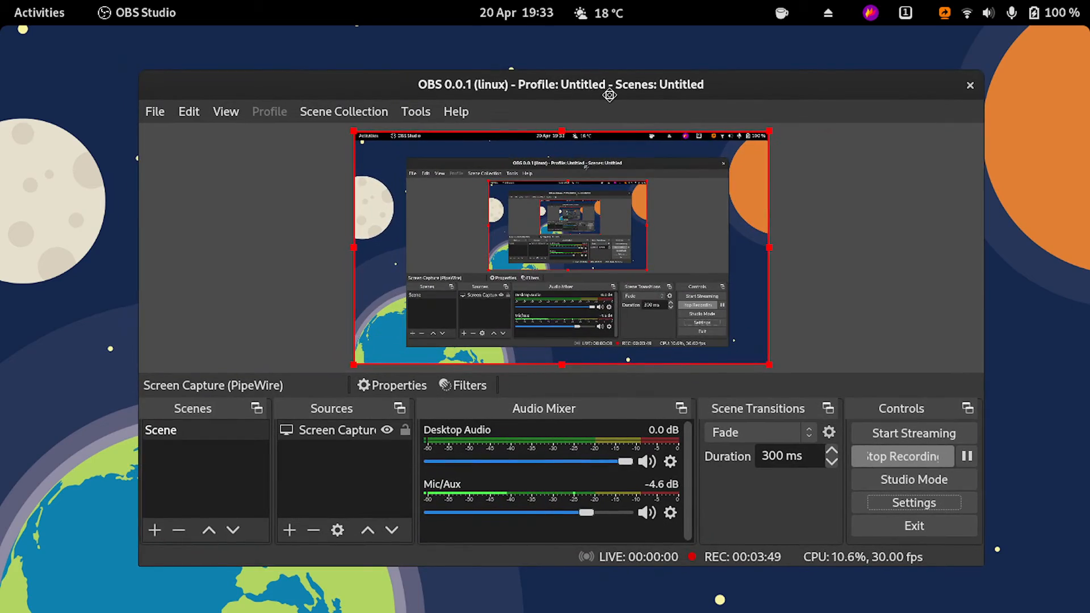
pyautogui.moveTo(609, 84); pyautogui.dragTo(605, 82)
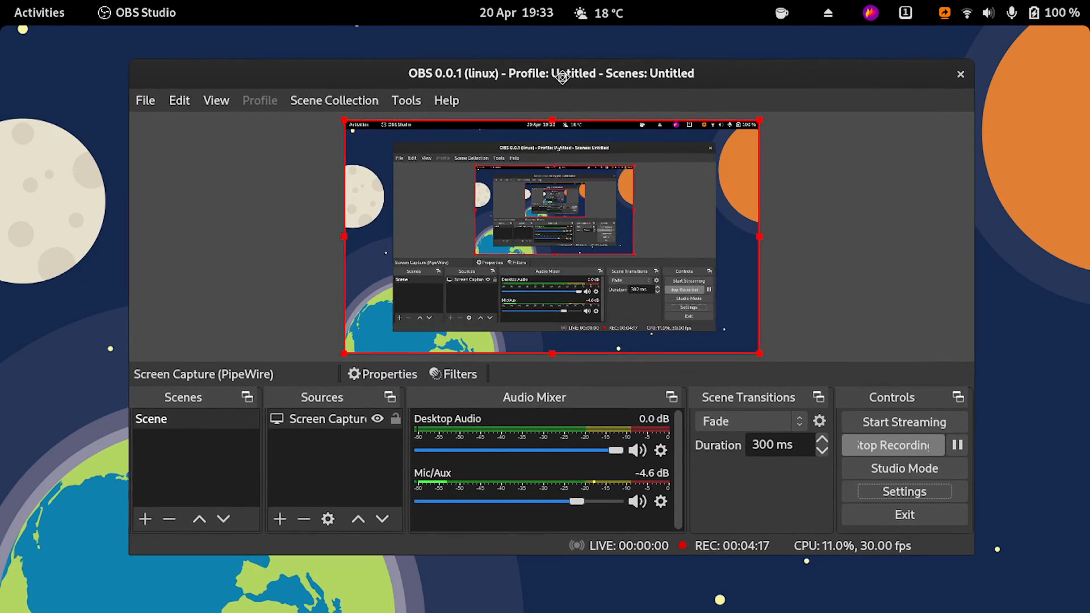
pyautogui.moveTo(560, 73); pyautogui.dragTo(520, 56)
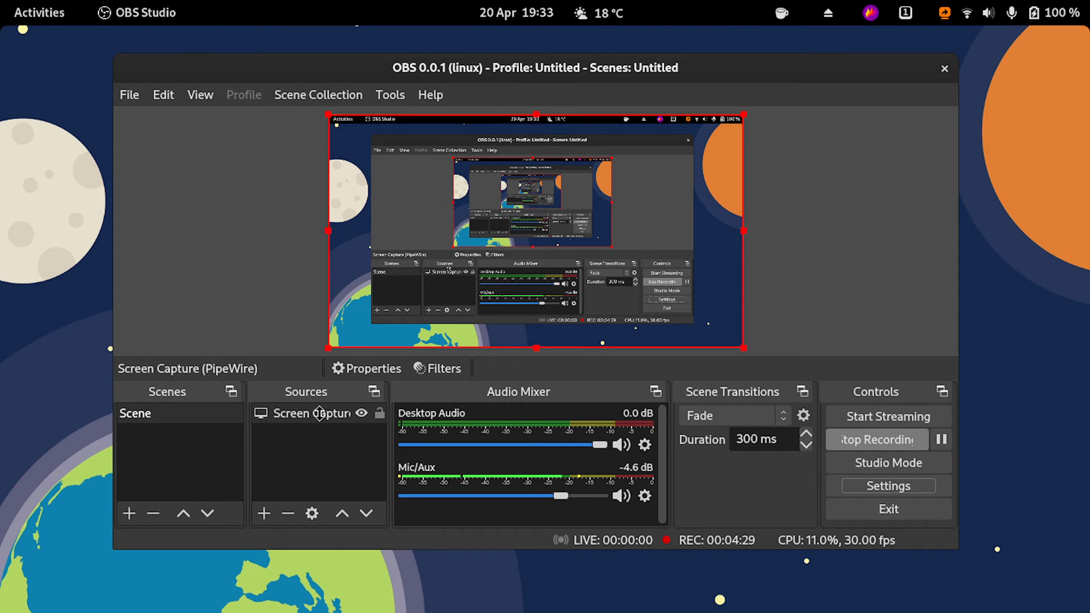
# Step: Show the add-source type list again and dismiss it, keeping only the PipeWire source
pyautogui.click(263, 513)
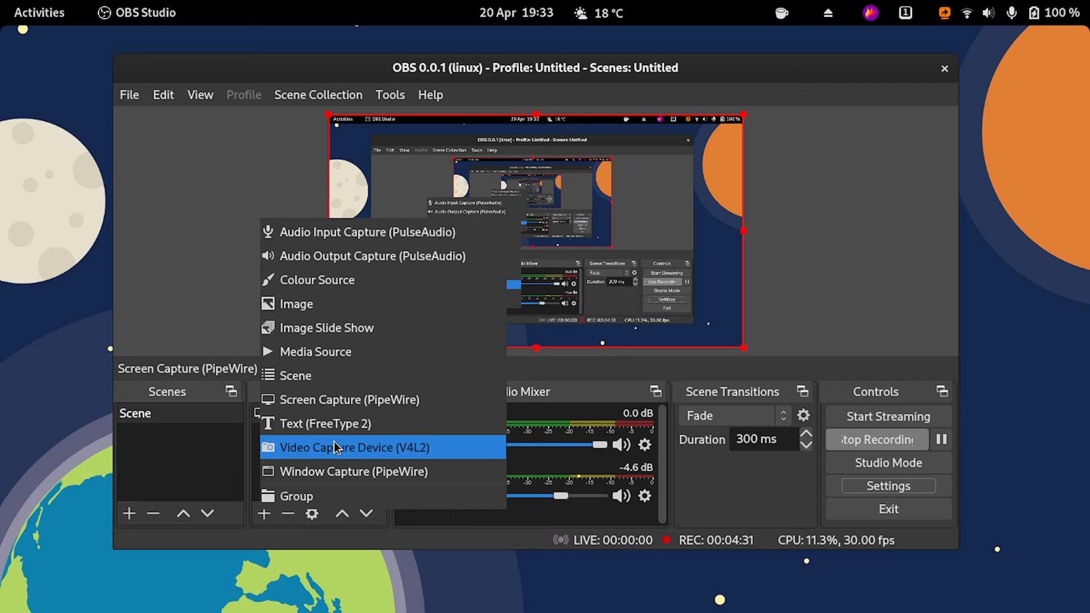
pyautogui.moveTo(354, 398)
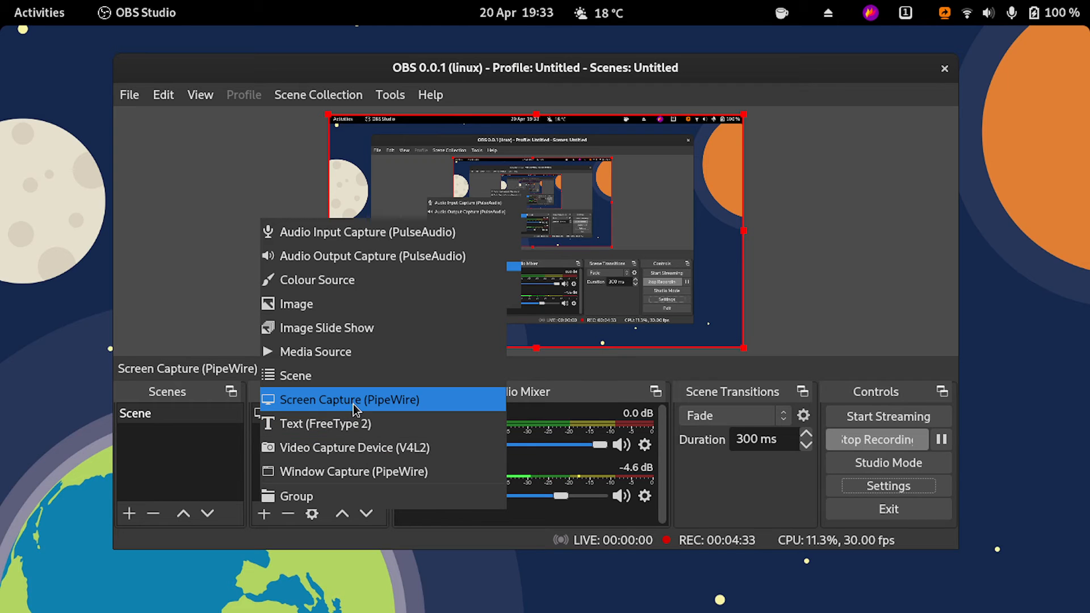
pyautogui.click(350, 398)
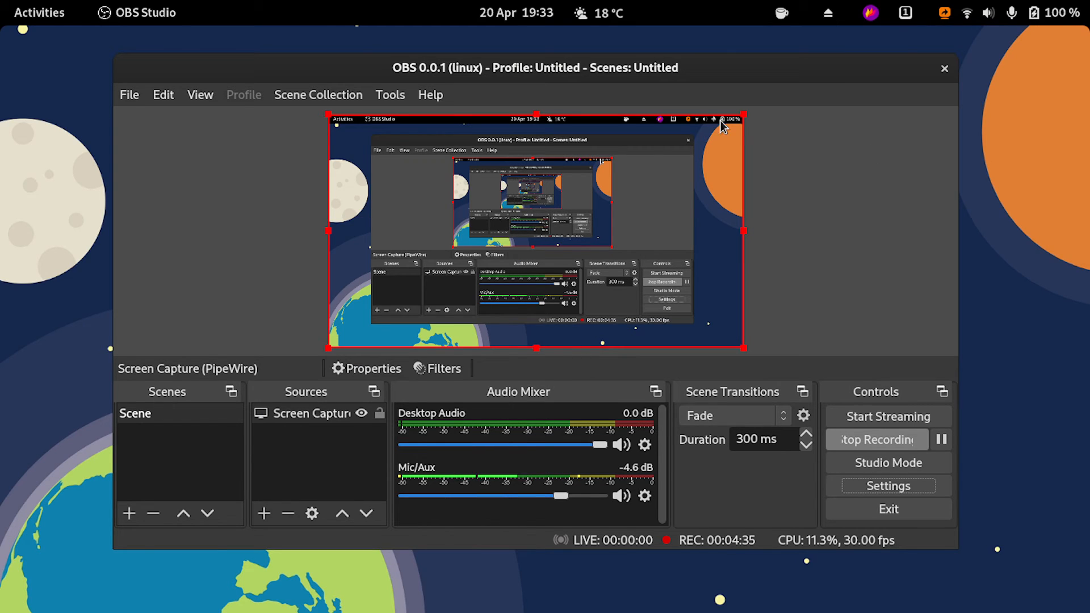
pyautogui.moveTo(705, 116)
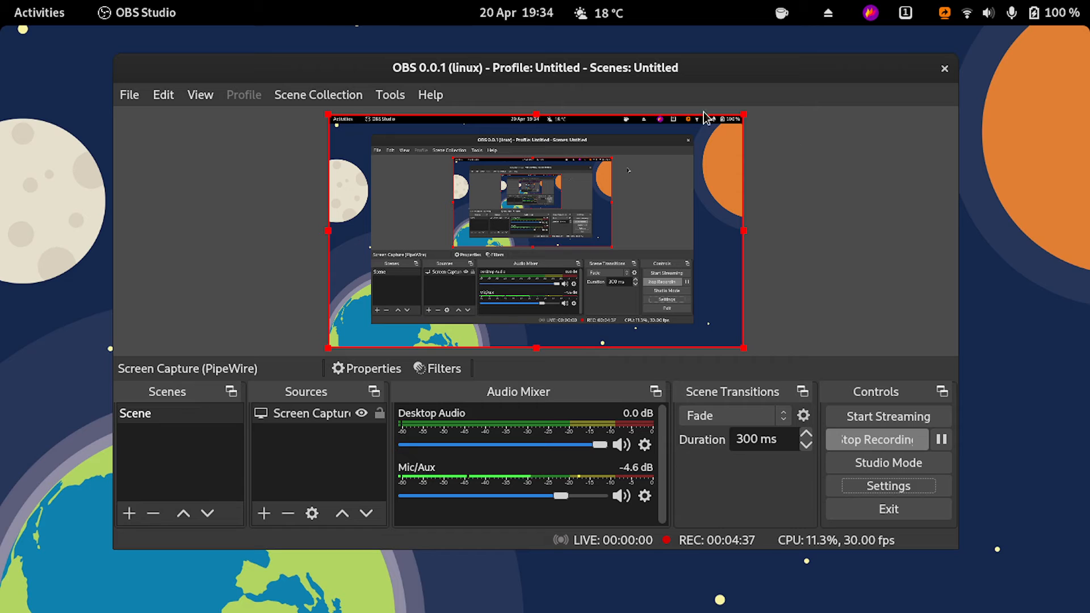
pyautogui.moveTo(439, 78)
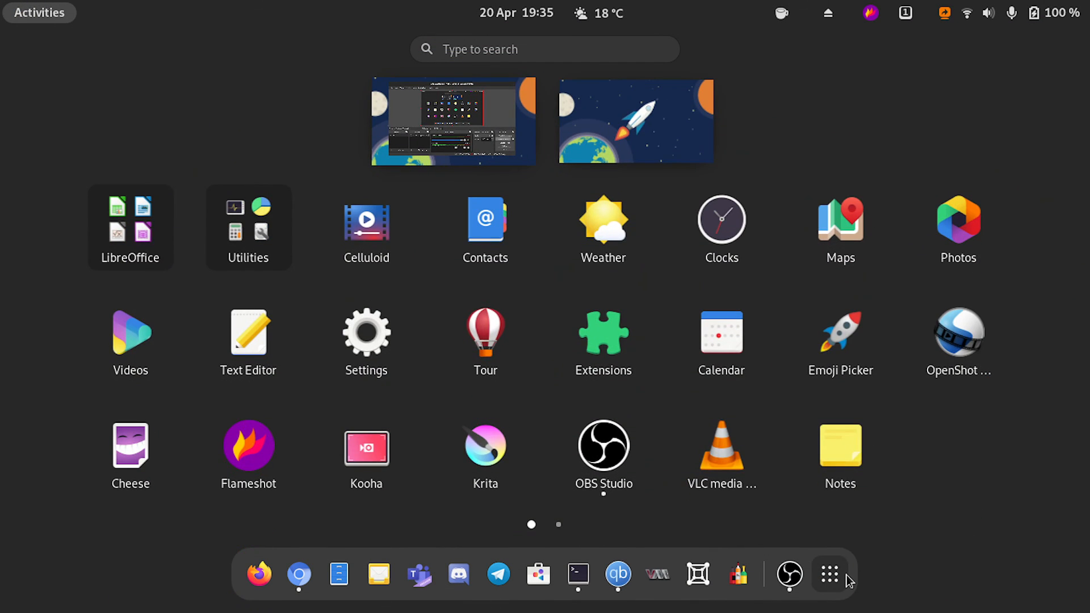
pyautogui.moveTo(494, 148)
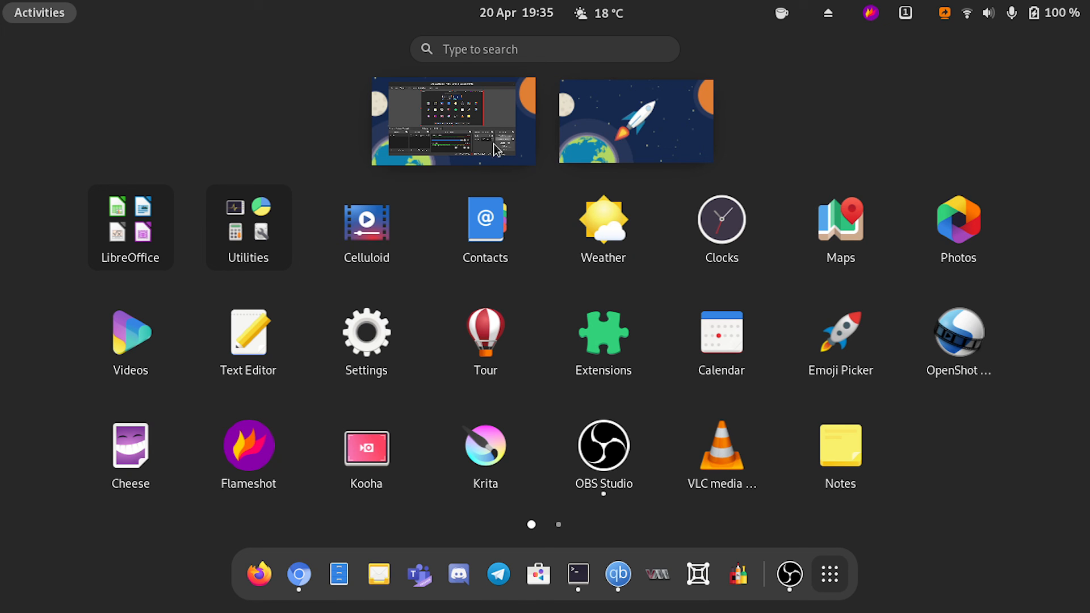
# Step: Select the OBS Studio window thumbnail in the overview to bring it forward
pyautogui.click(453, 120)
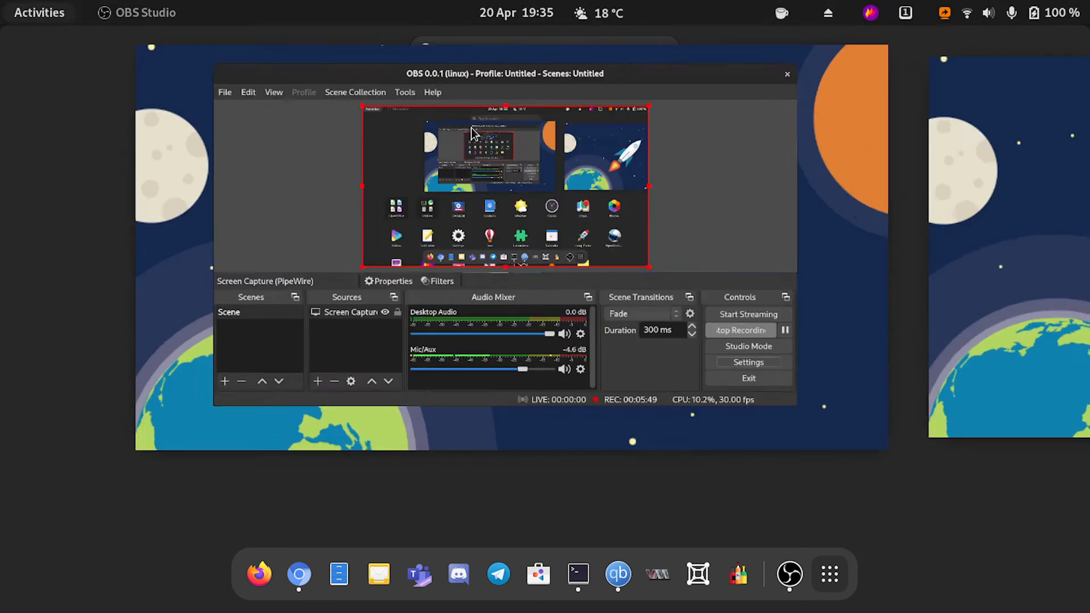